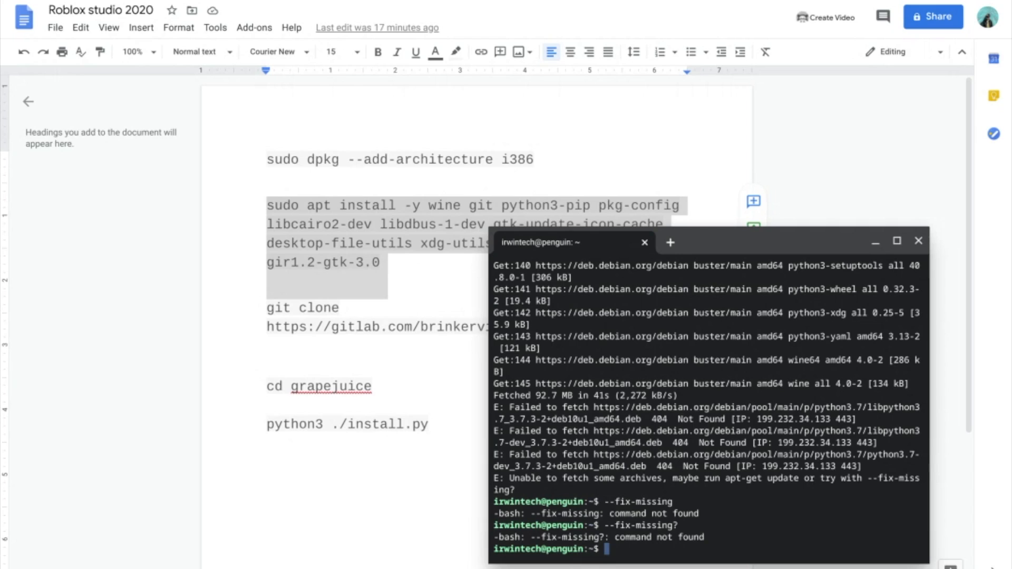
- Refresh the package lists with apt update, retrying with sudo after the non-root attempt fails
text(apt-get)
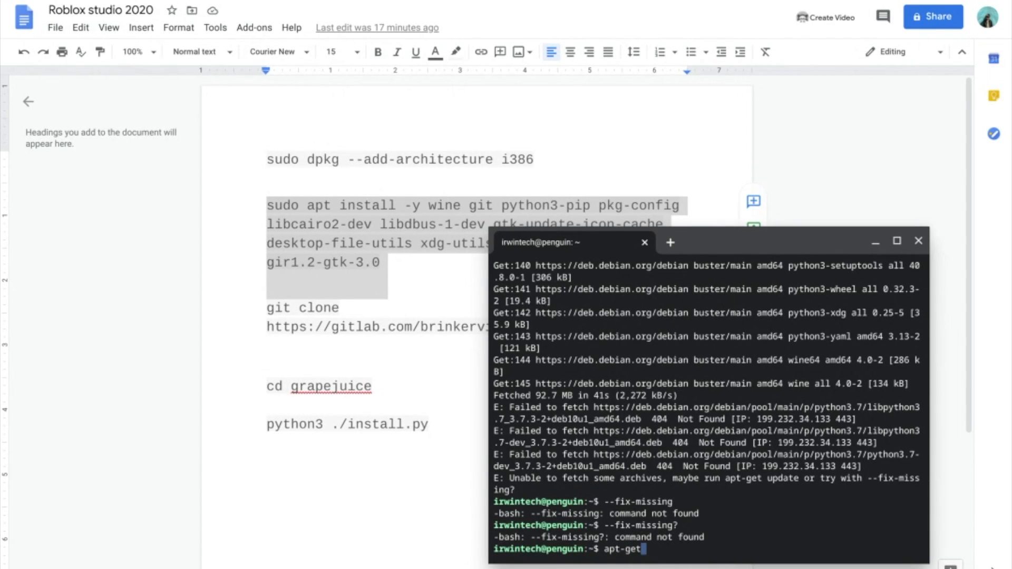
text(up)
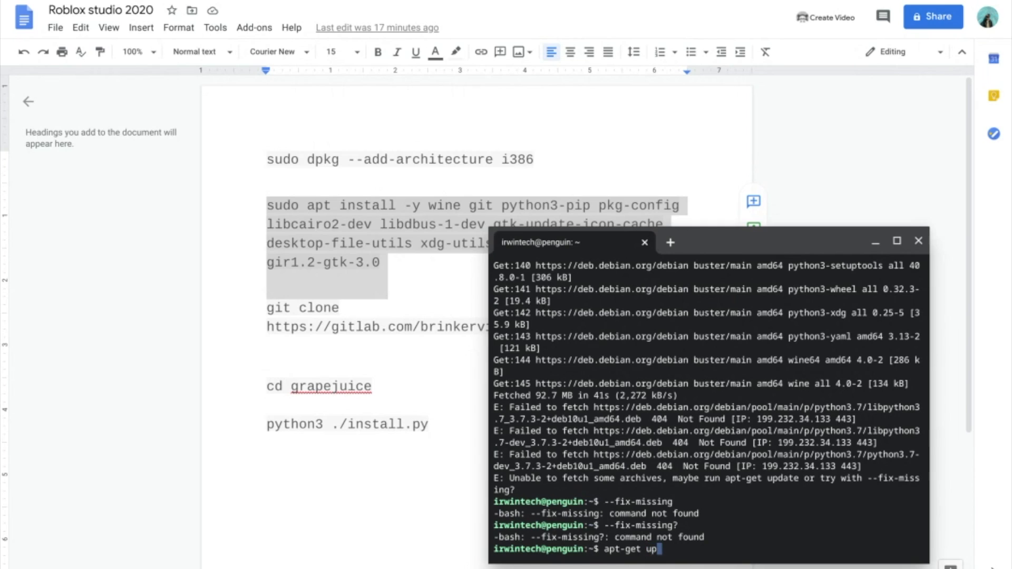
key(Return)
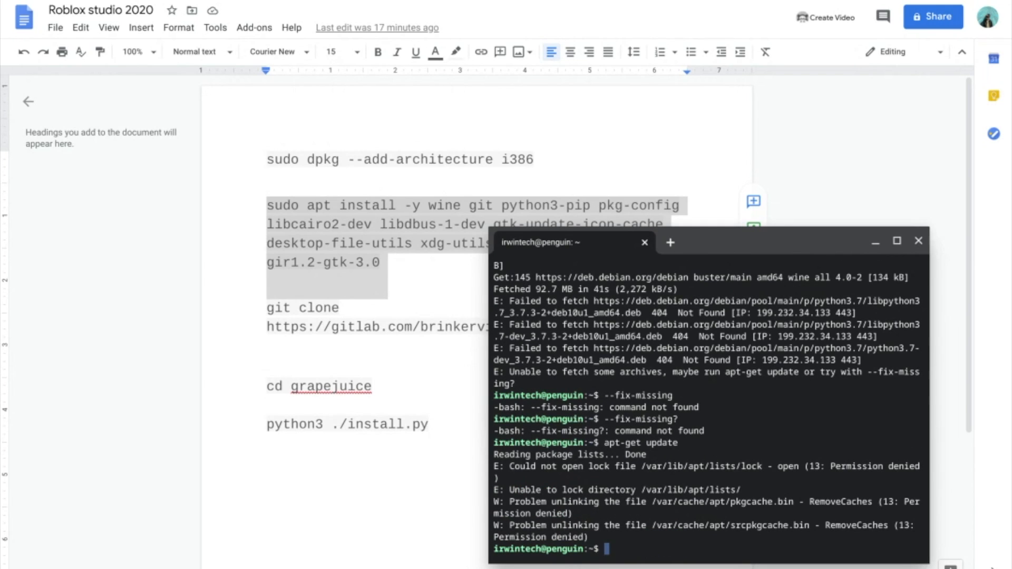
text(sudo apt)
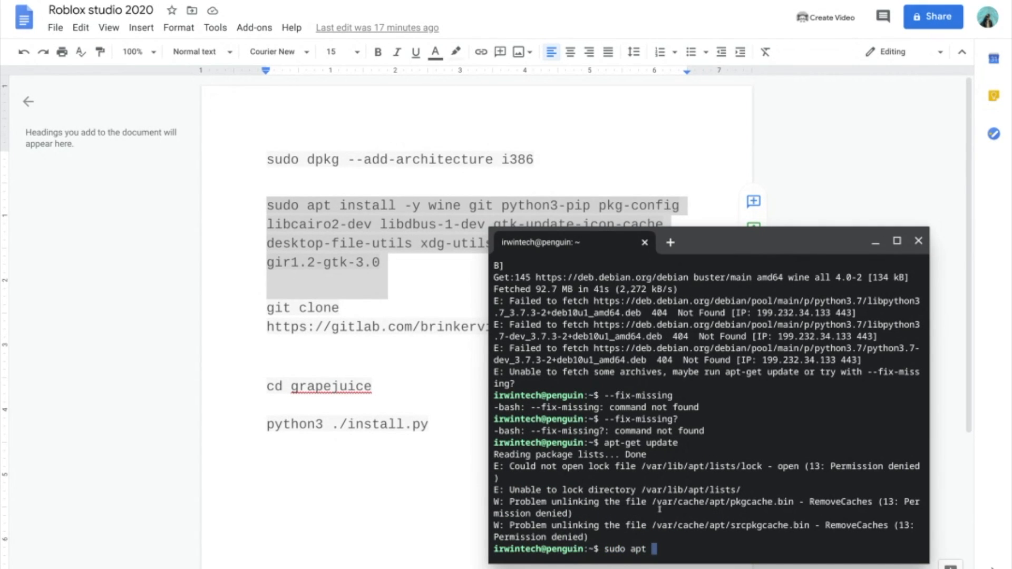
text(up)
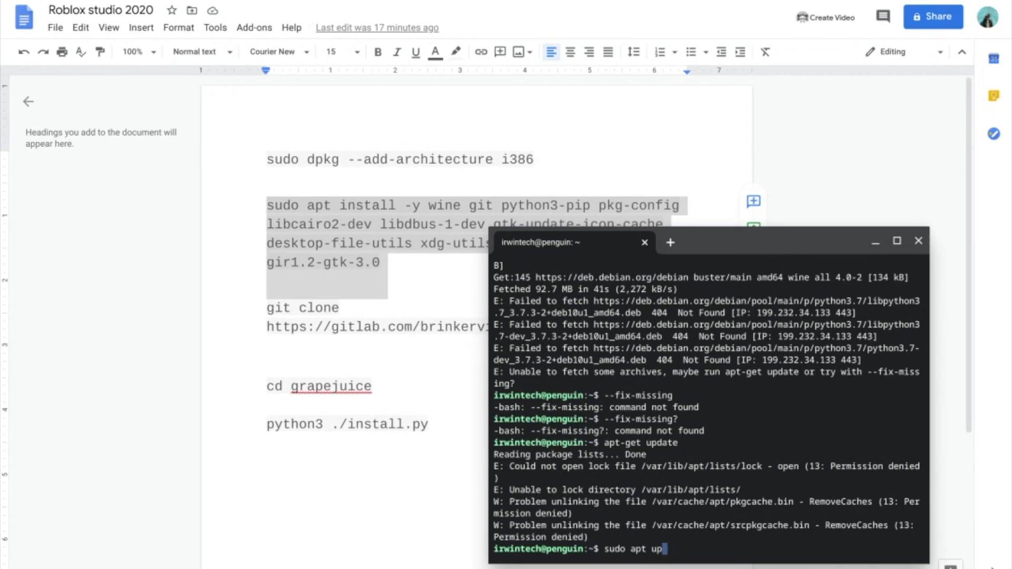
key(Return)
text(sudo apt upgrad)
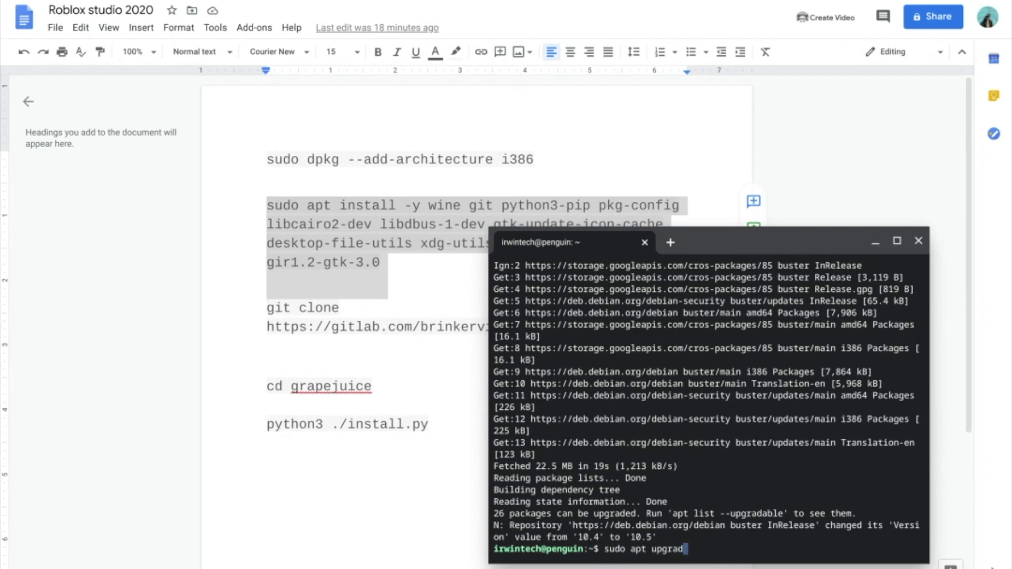
- Upgrade all 26 upgradable packages with sudo apt upgrade, answering y to continue
key(Return)
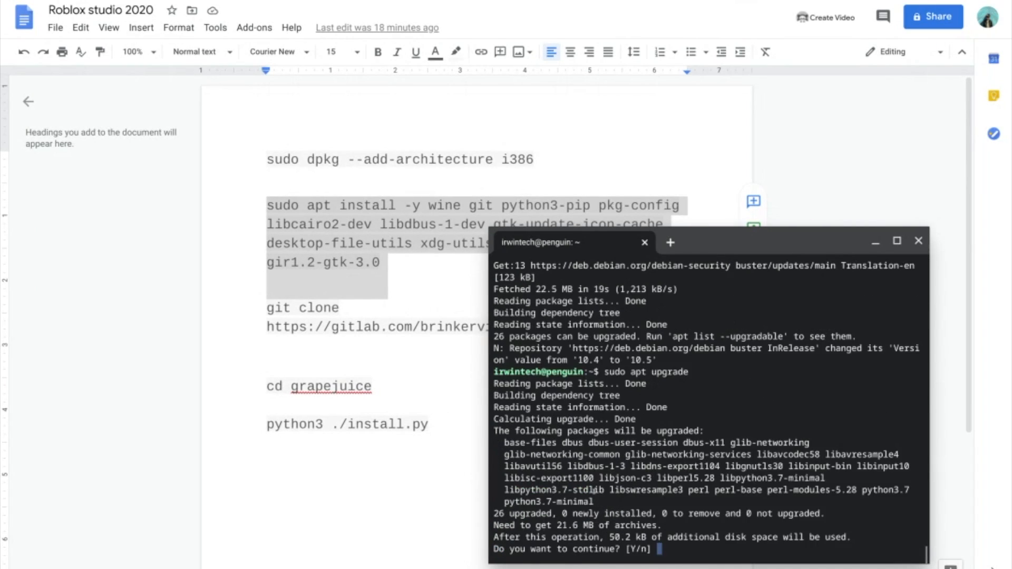
text(y)
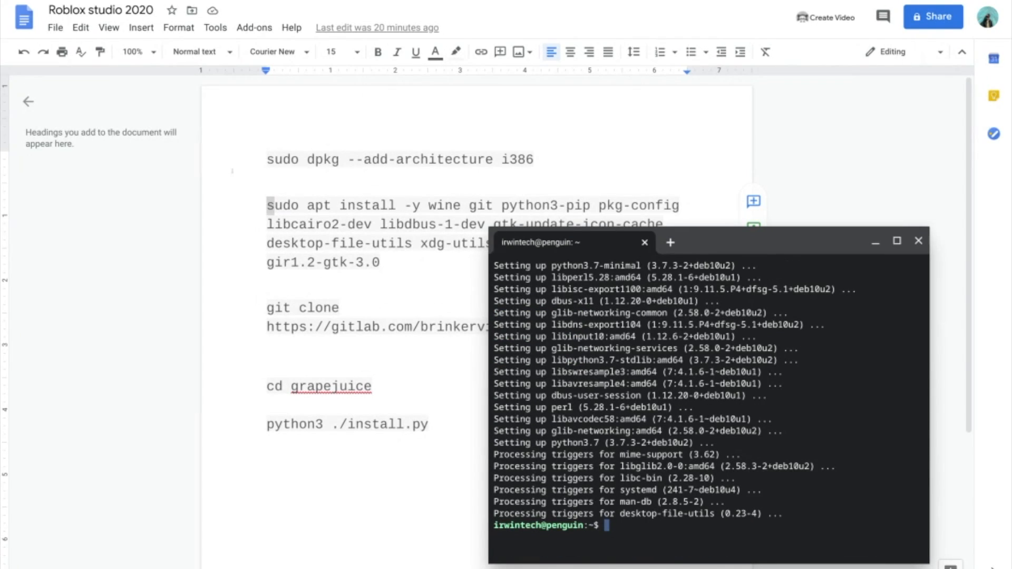
- Run the apt install, git clone grapejuice and python3 ./install.py commands copied from the notes
click(919, 241)
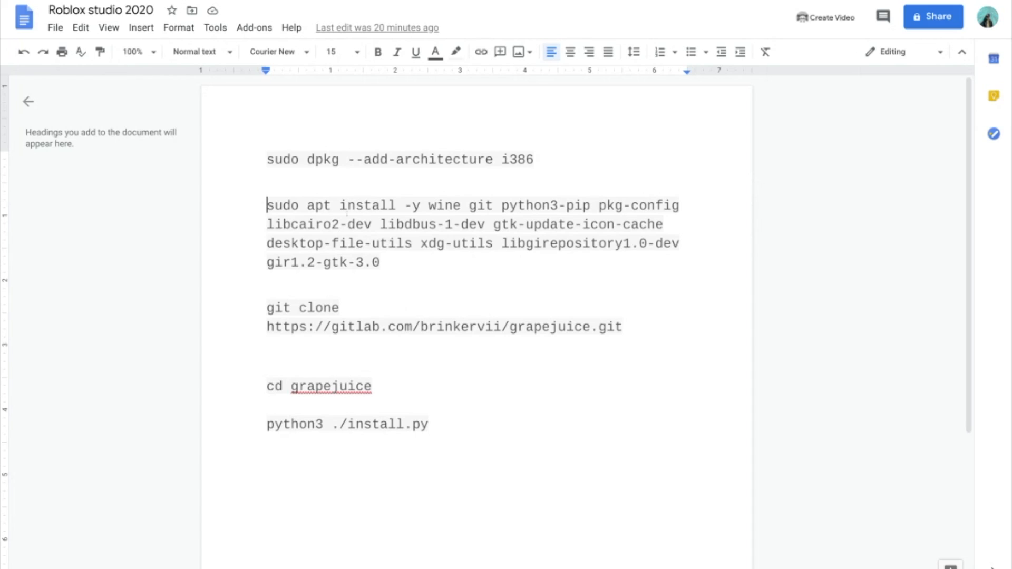
drag(268, 205, 387, 262)
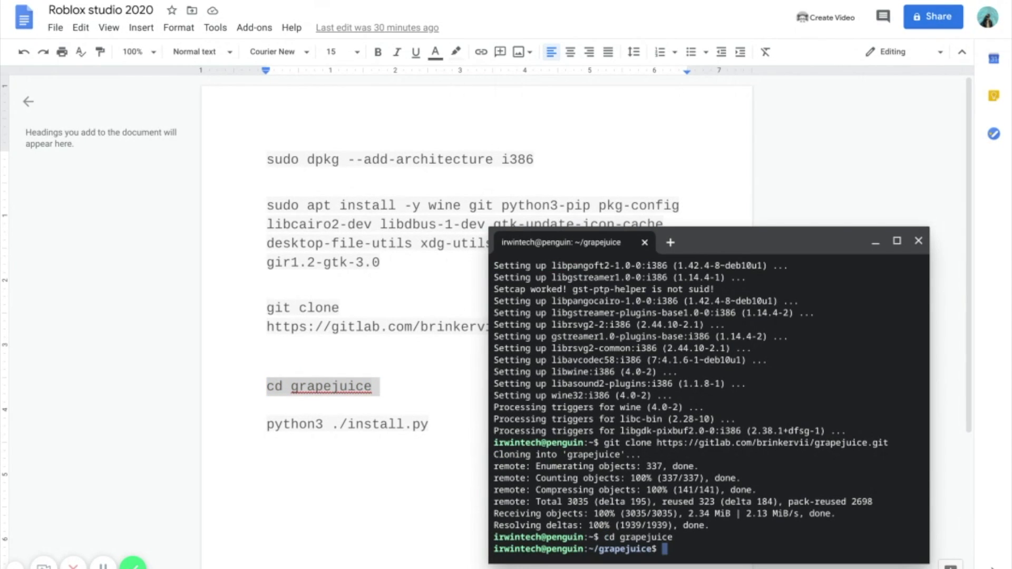
click(918, 241)
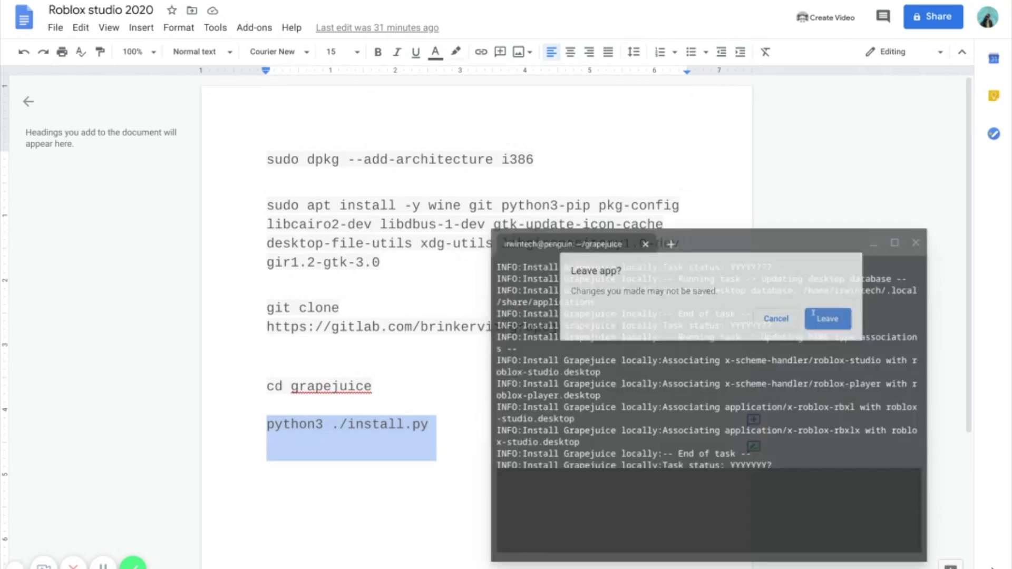
- Leave the terminal, launch Grapejuice from Linux apps and dismiss its Roblox Studio not found message
click(828, 319)
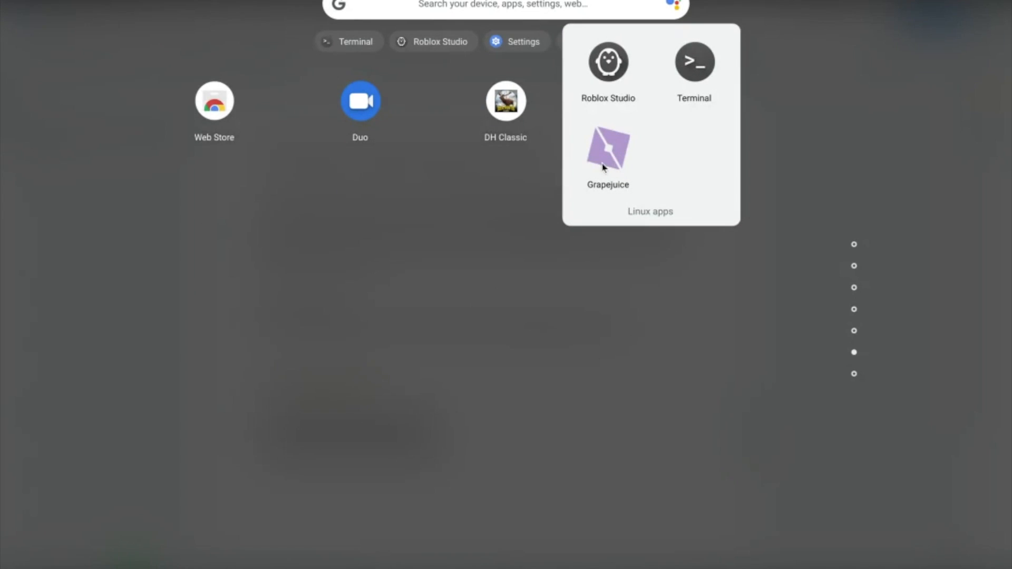
click(607, 153)
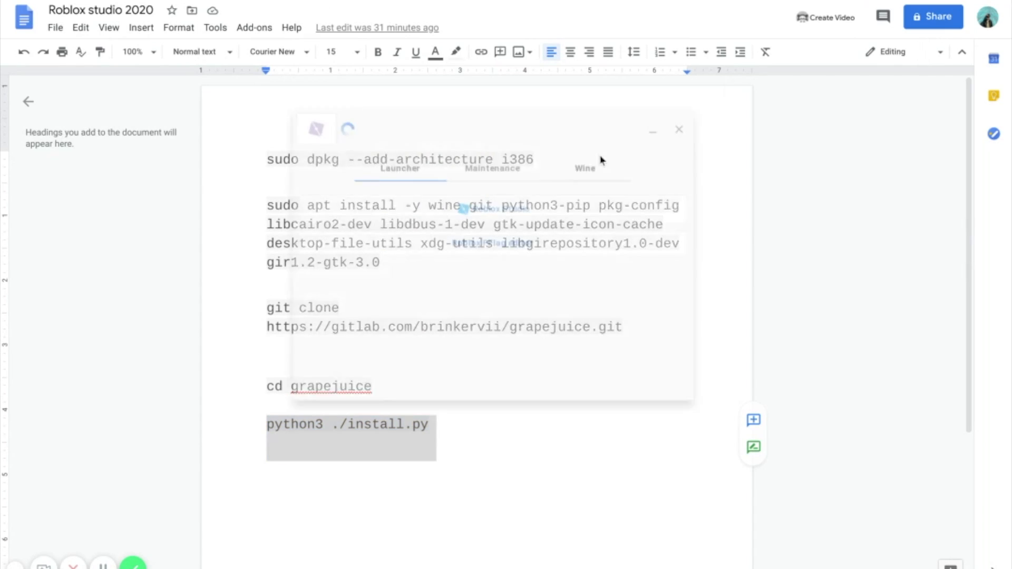
click(494, 208)
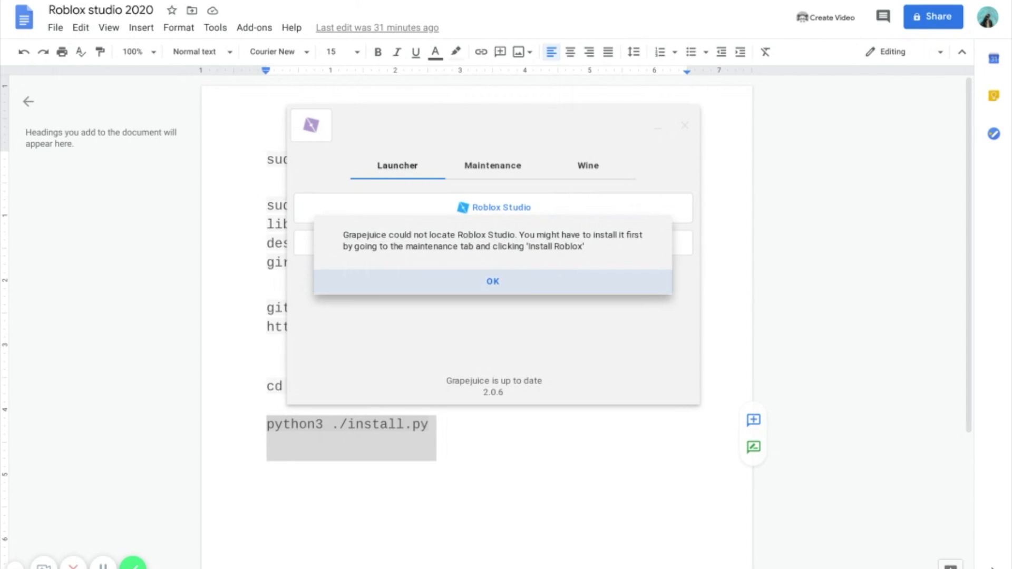
click(492, 281)
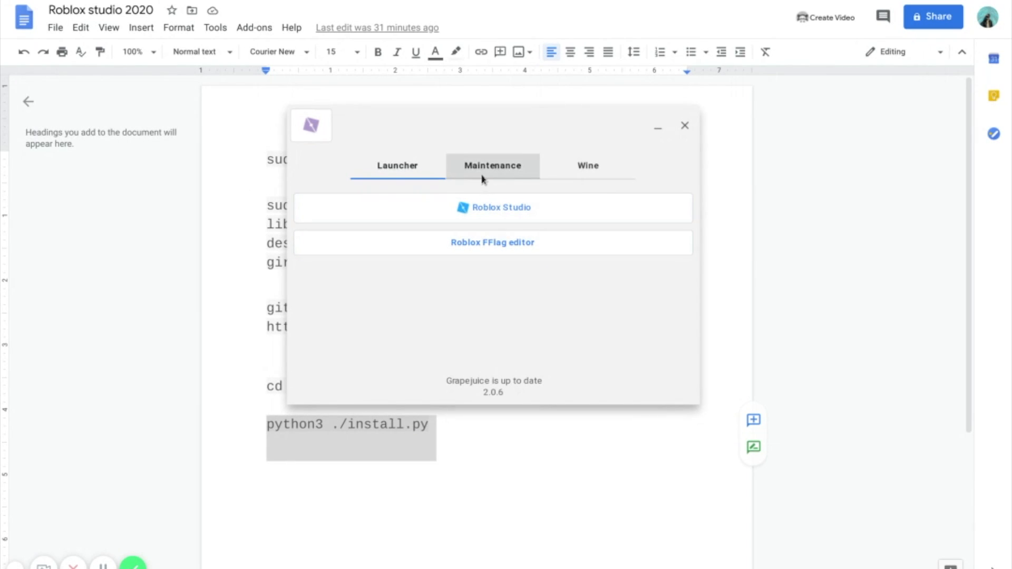
- Install Roblox from Grapejuice's Maintenance tab until it reports a successful installation
click(492, 165)
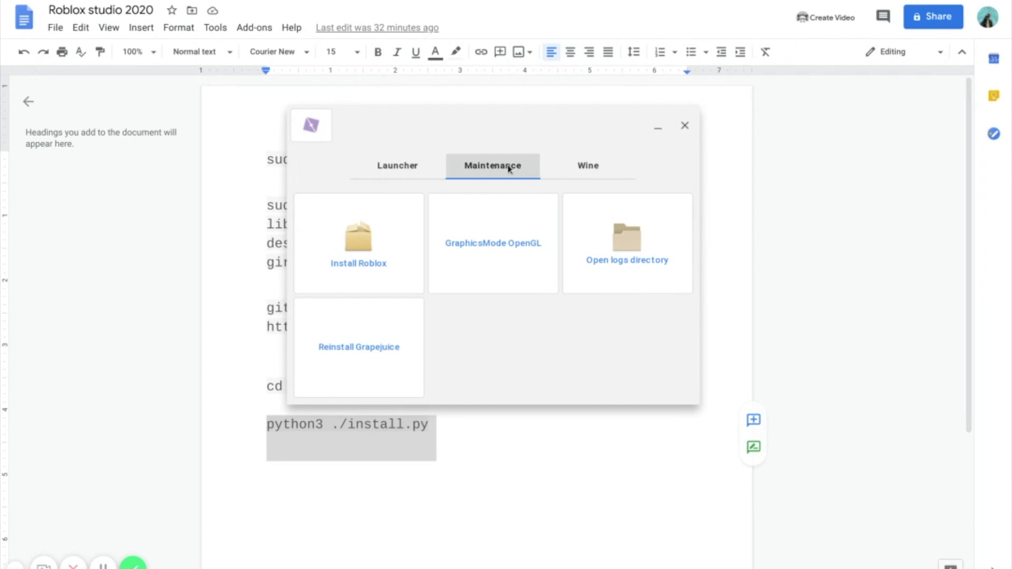
click(684, 126)
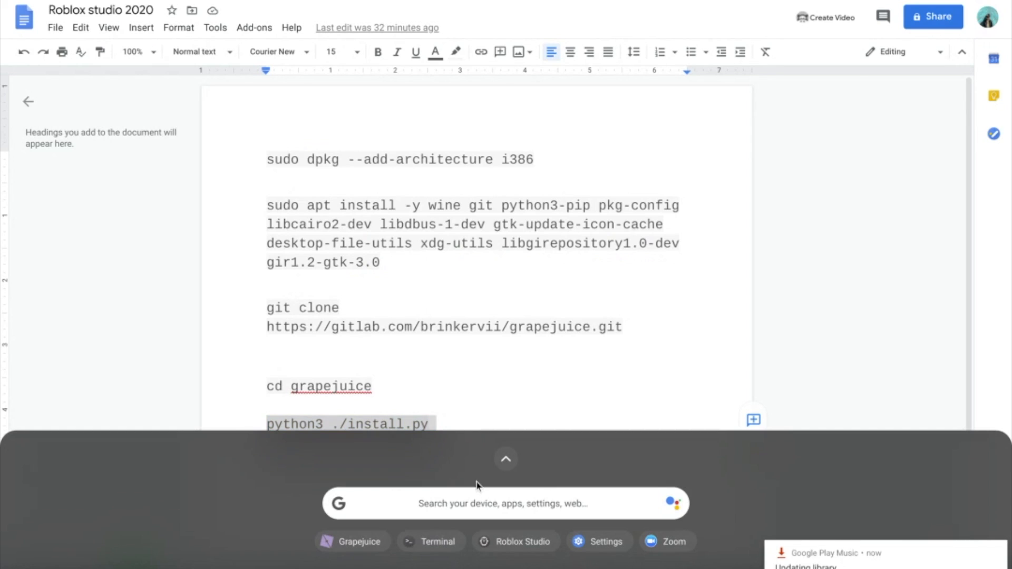
click(506, 459)
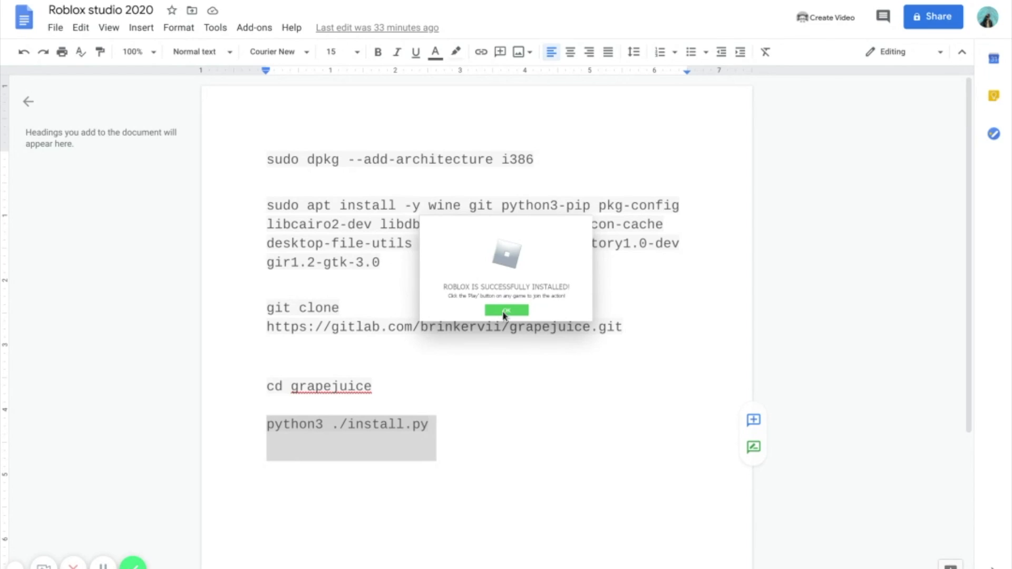
- Dismiss the success dialog and launch Roblox Studio to its login screen, focusing the username field
click(506, 310)
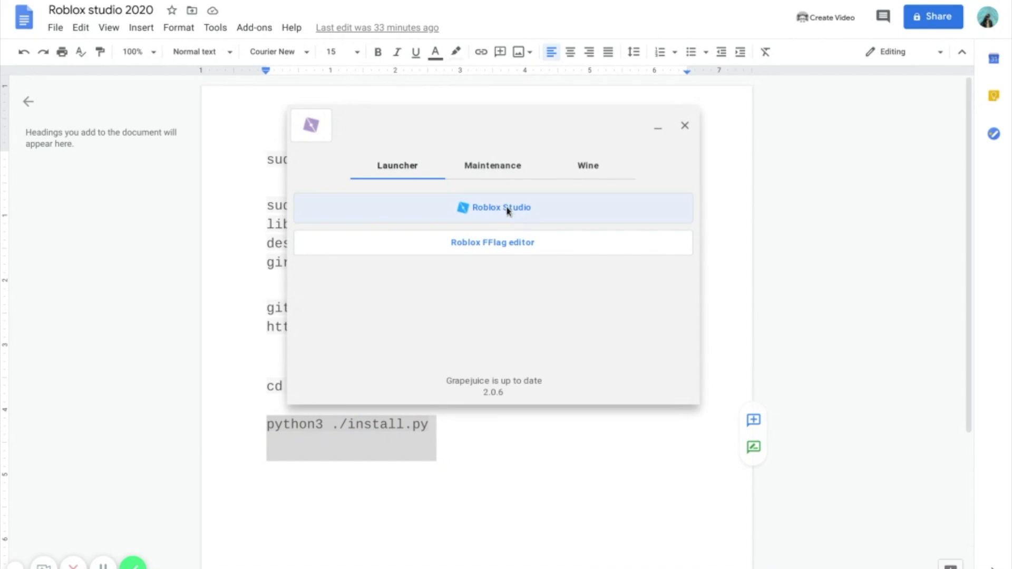
mouse_move(511, 230)
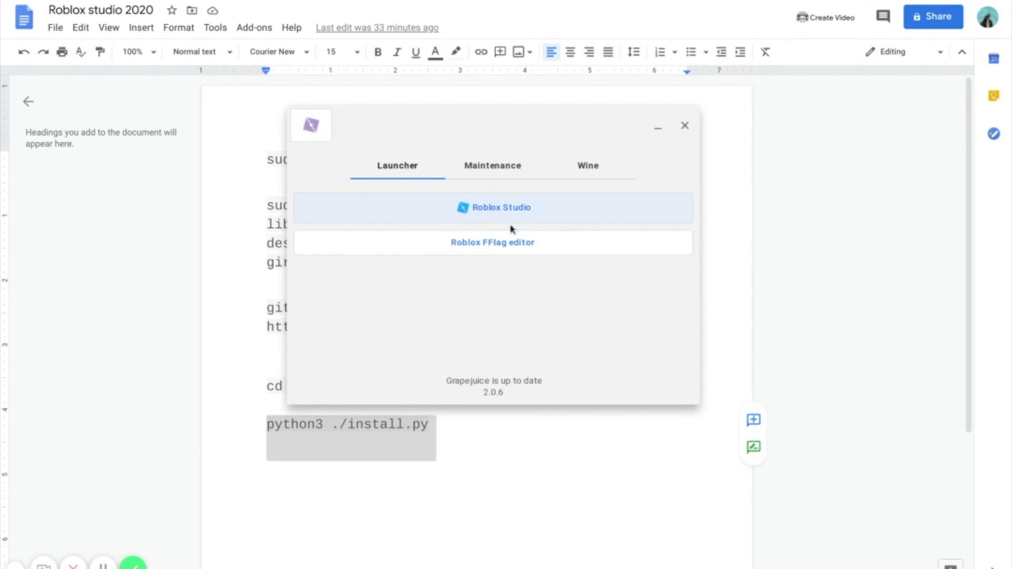
mouse_move(511, 230)
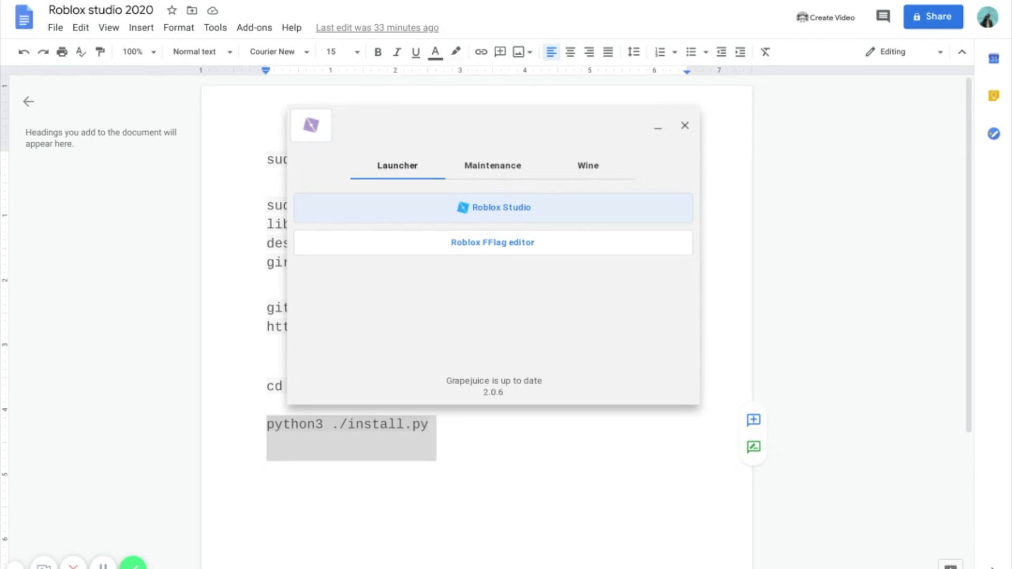
click(492, 208)
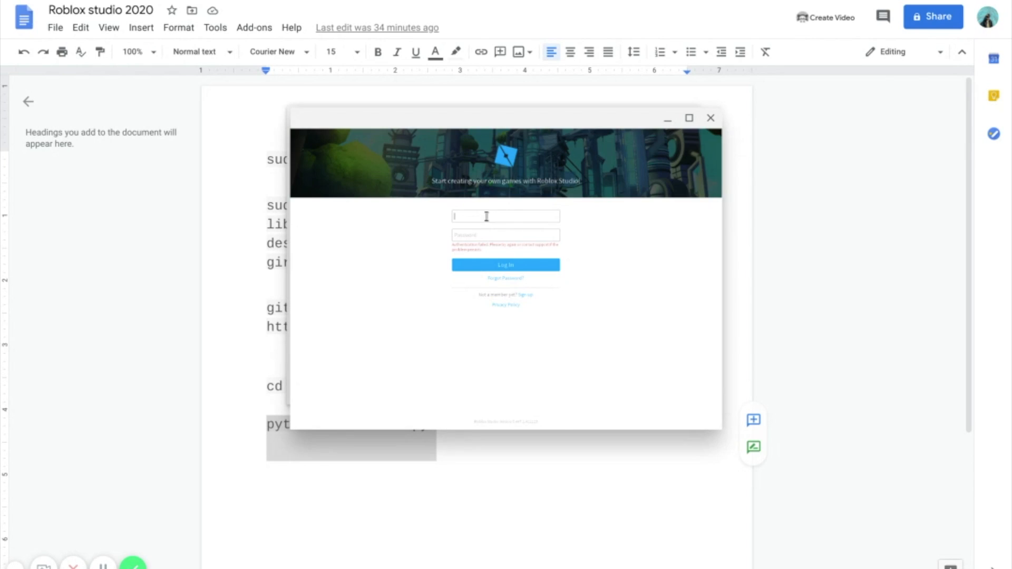